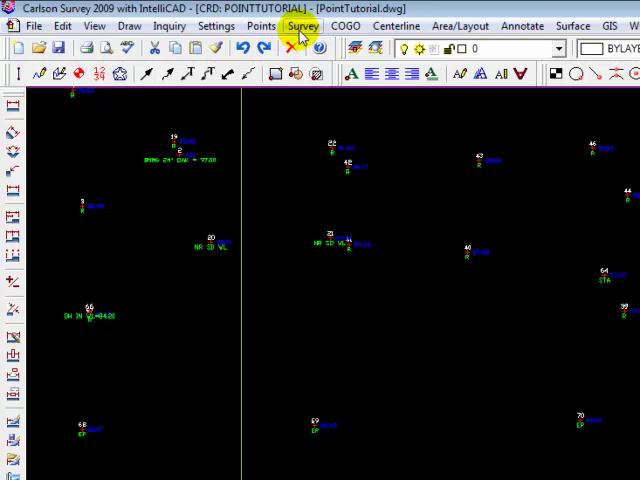
Step: Start the COGO Best Fit Circle command to fit a circle through survey points
left_click(303, 25)
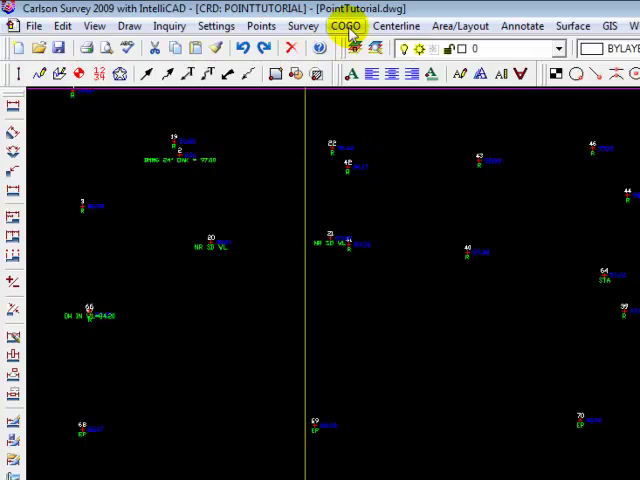
left_click(342, 25)
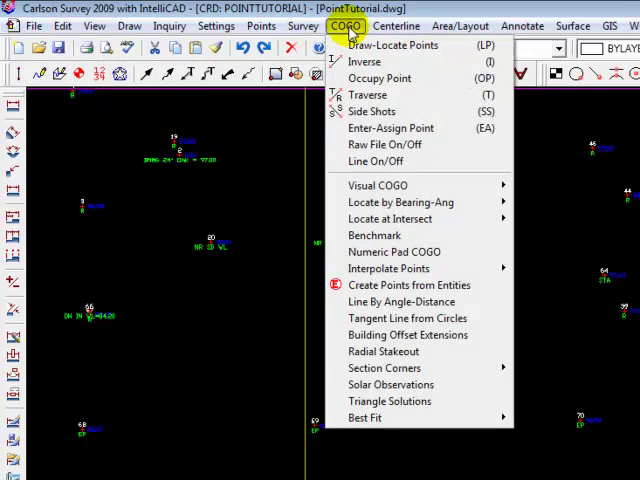
mouse_move(365, 417)
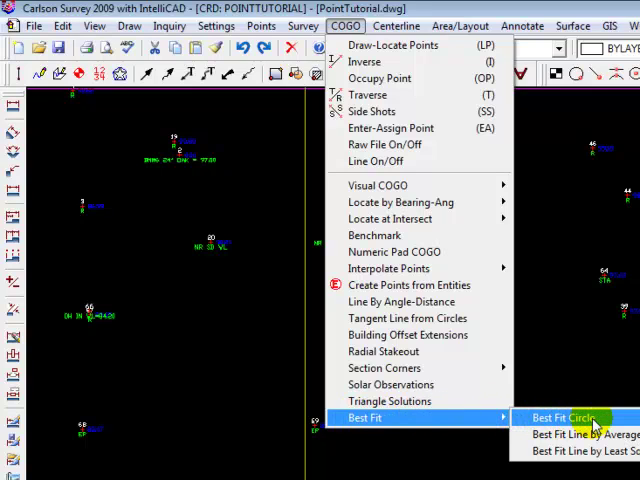
left_click(562, 418)
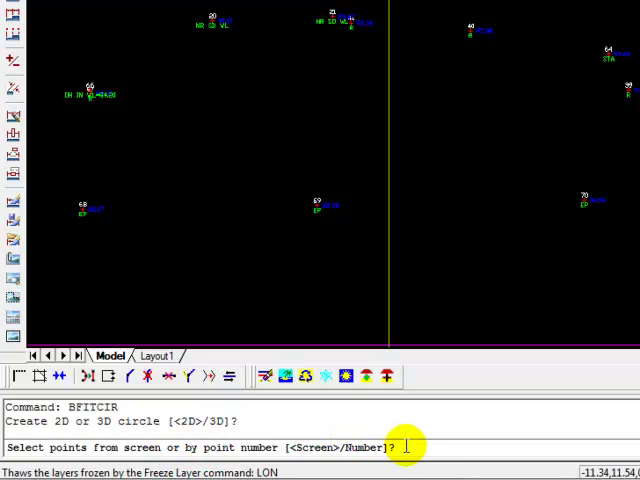
mouse_move(415, 447)
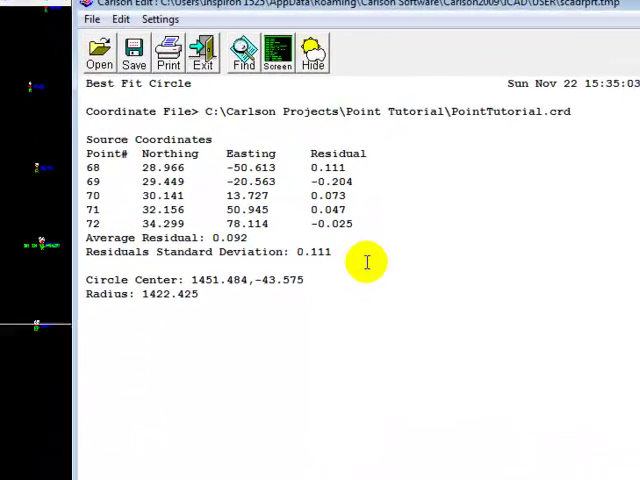
Step: Review the center and radius in the best-fit circle report for points 68–72, then exit
double_click(231, 241)
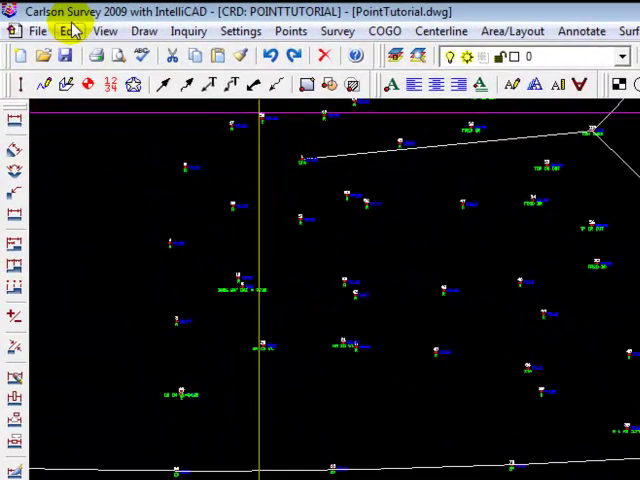
Step: Offset the best-fit arc 20 units to its lower side as a parallel copy
left_click(70, 30)
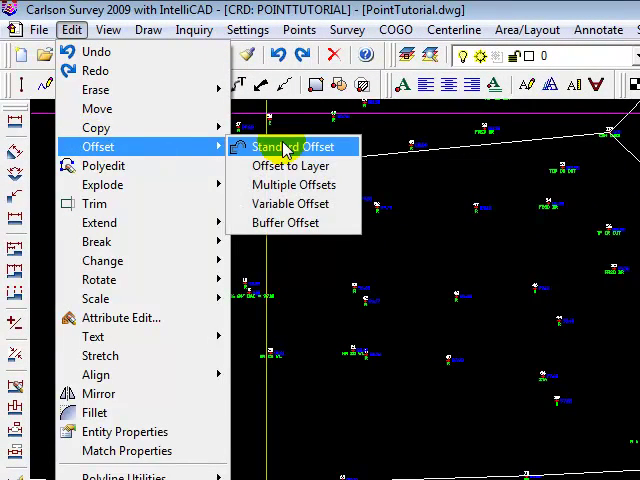
left_click(291, 146)
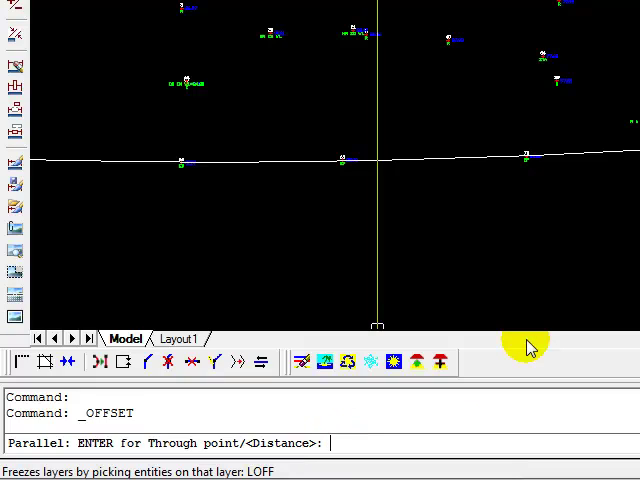
type("20")
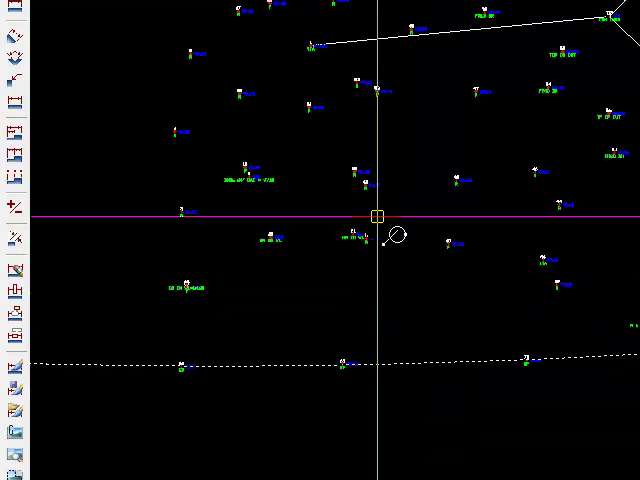
left_click_drag(375, 215, 403, 375)
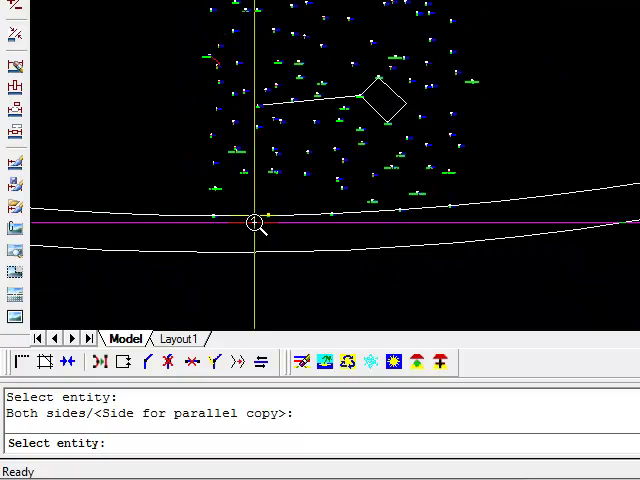
type("z")
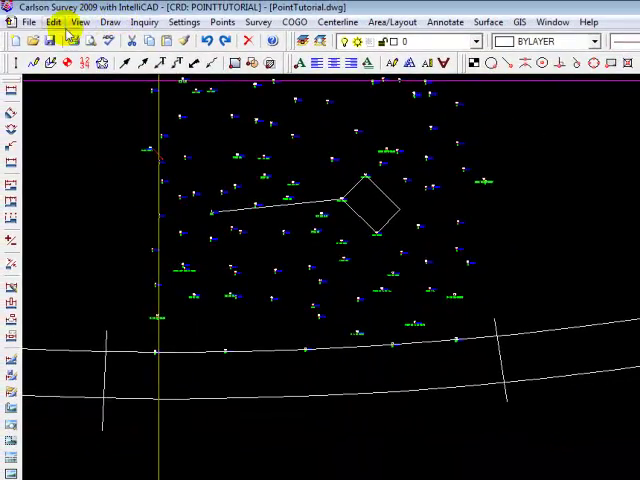
Step: Trim the end-line overhangs past the curves, using both arcs as cutting edges
left_click(52, 22)
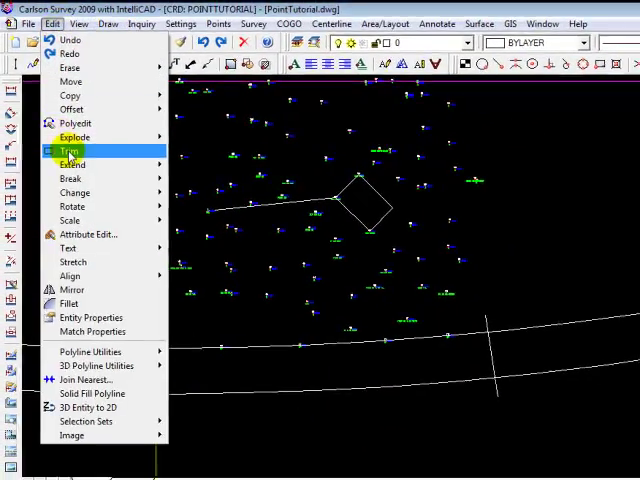
left_click(64, 150)
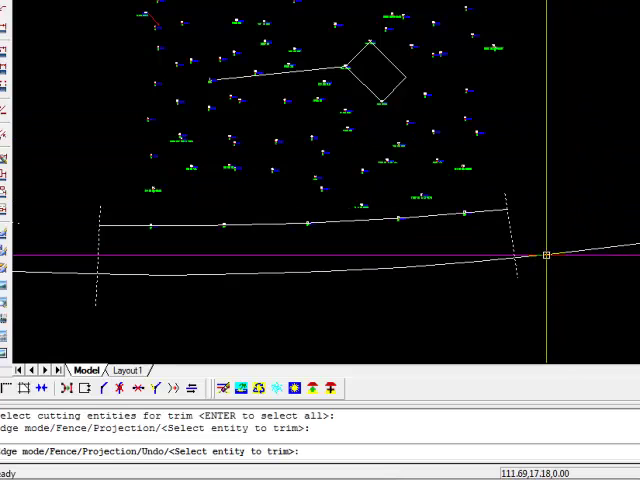
left_click(548, 256)
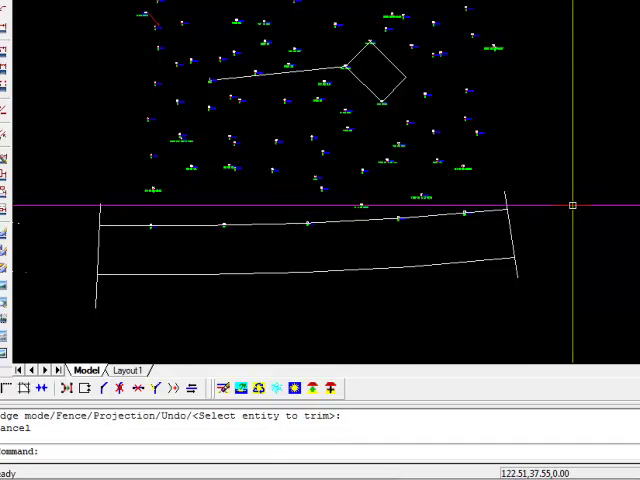
type("z")
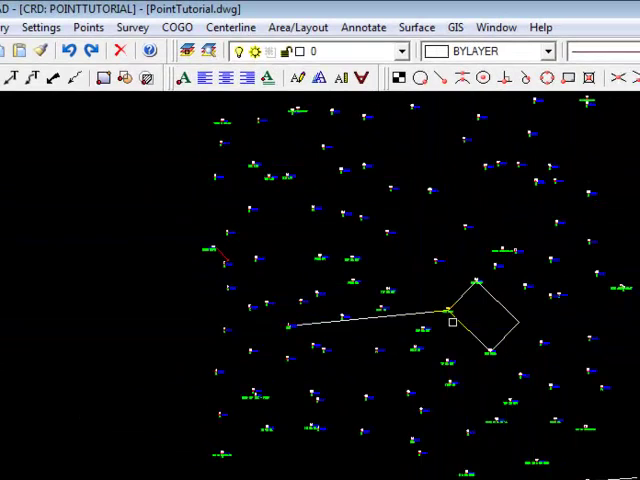
mouse_move(430, 285)
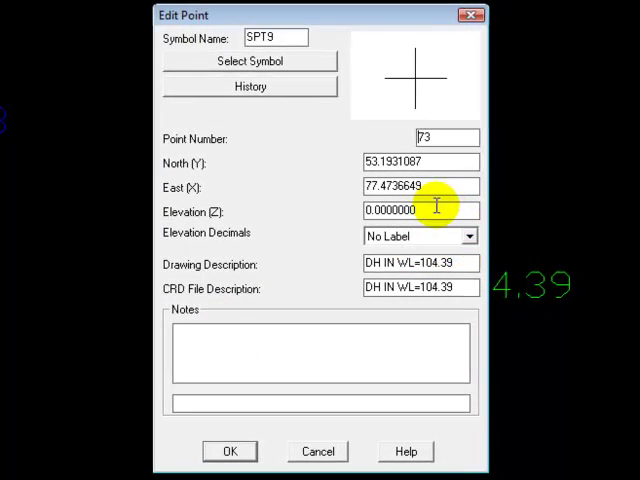
left_click(229, 451)
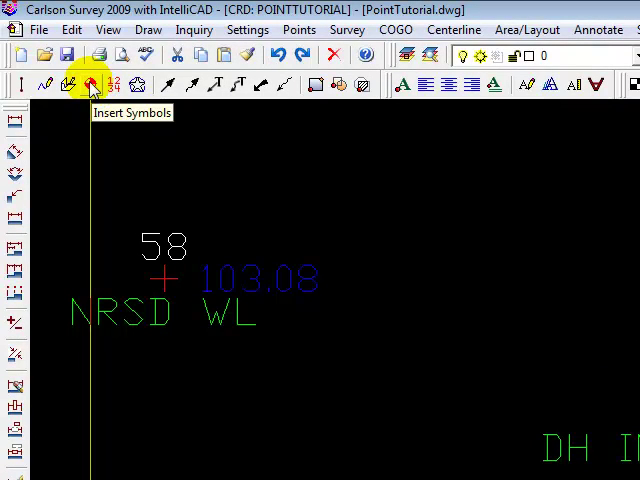
Step: Choose symbol SPT26 from the Points category at size 1, with rotation prompting off
left_click(148, 29)
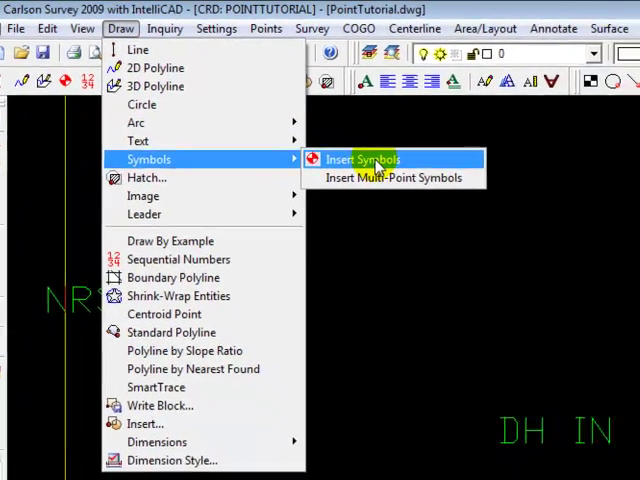
left_click(362, 158)
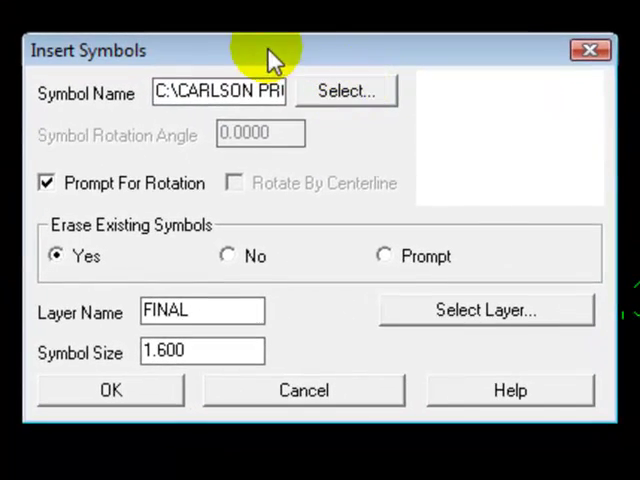
mouse_move(195, 52)
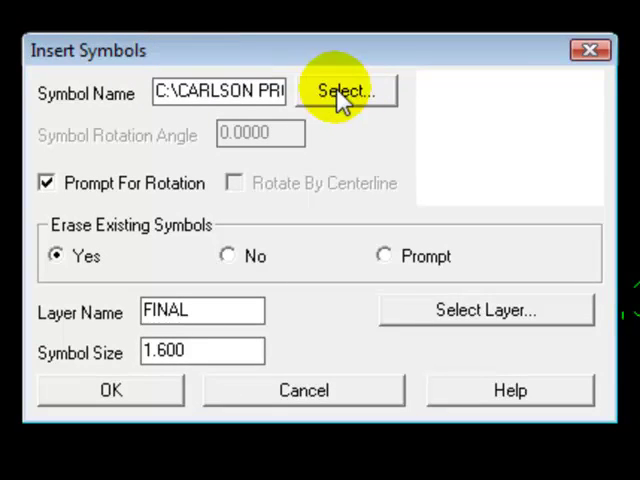
mouse_move(270, 320)
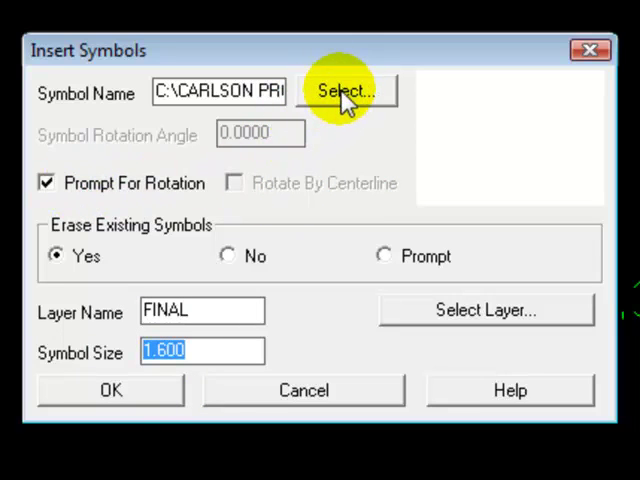
left_click(345, 90)
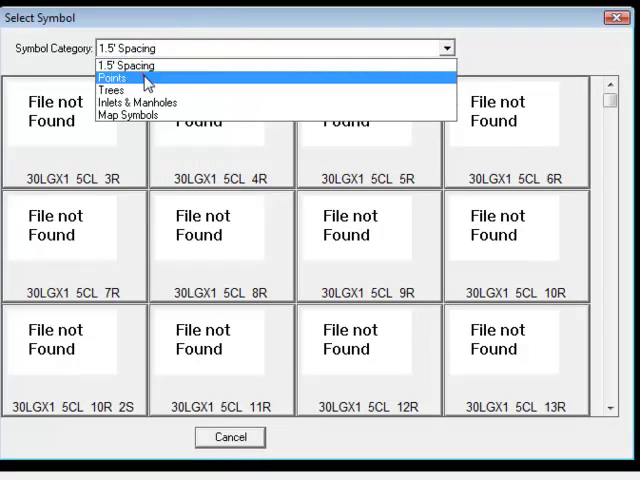
left_click(112, 78)
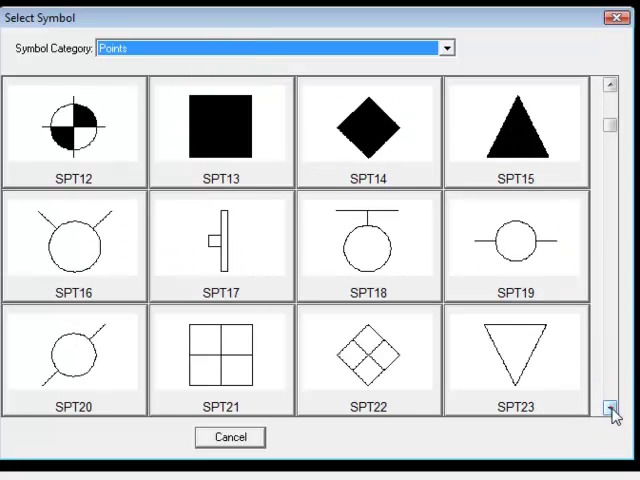
left_click(613, 411)
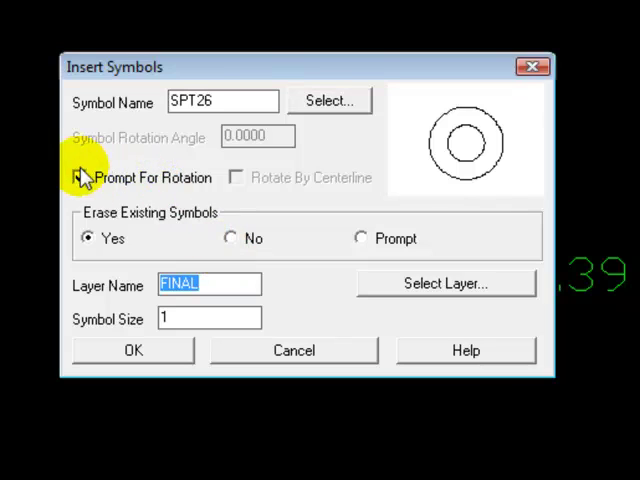
left_click(80, 177)
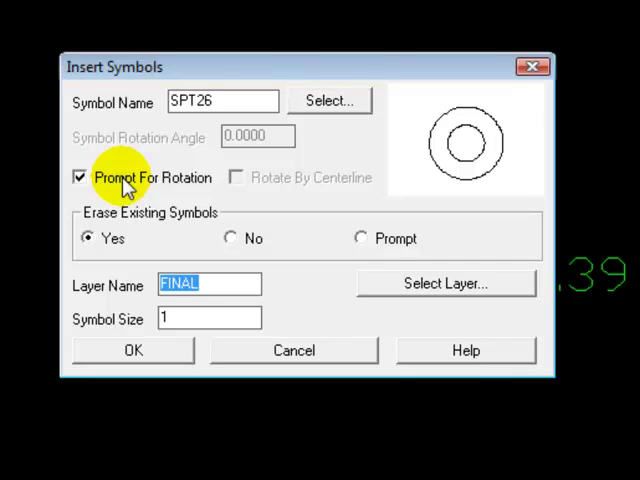
left_click(79, 177)
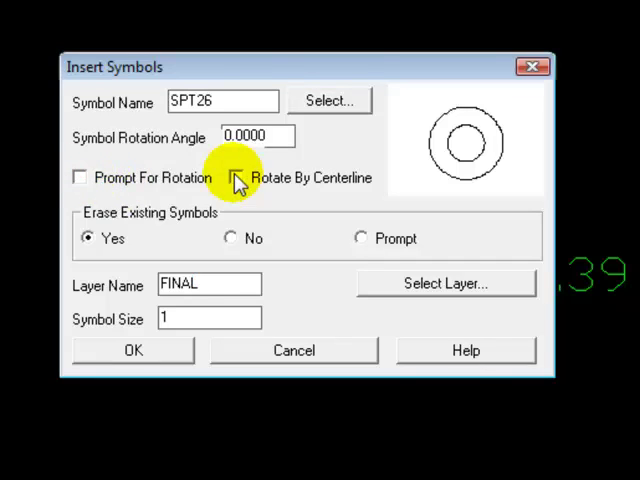
mouse_move(130, 178)
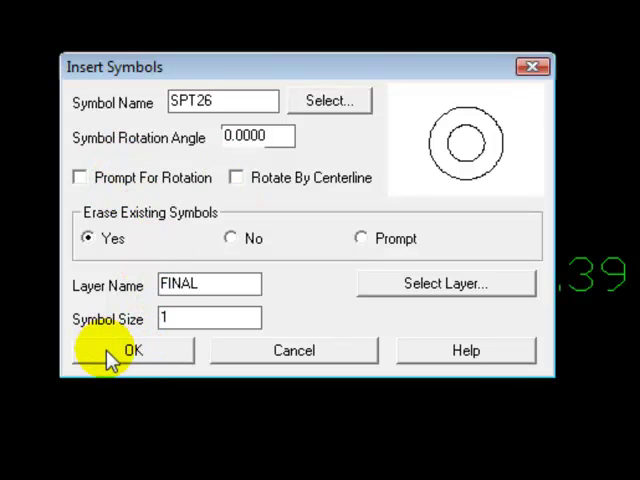
left_click(133, 350)
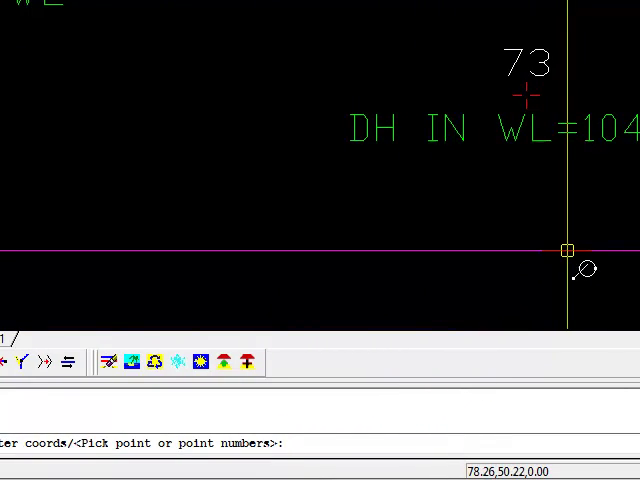
Step: Place the SPT26 symbol by entering survey point numbers at the prompt
type("7")
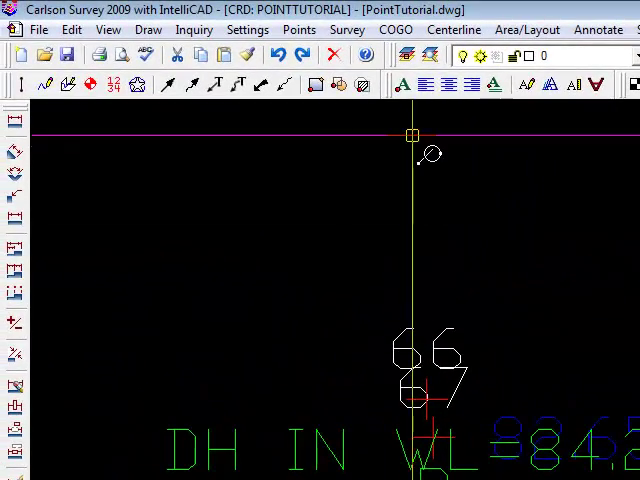
Step: Restart Insert Symbols and confirm SPT26 at size 1.000 to place more symbols
left_click(148, 29)
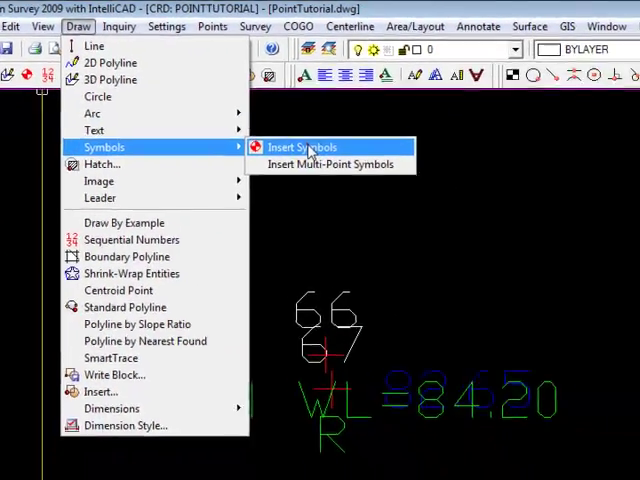
left_click(301, 147)
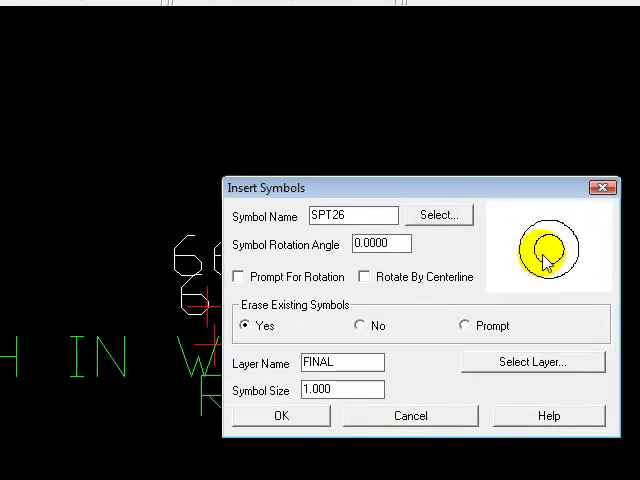
mouse_move(505, 272)
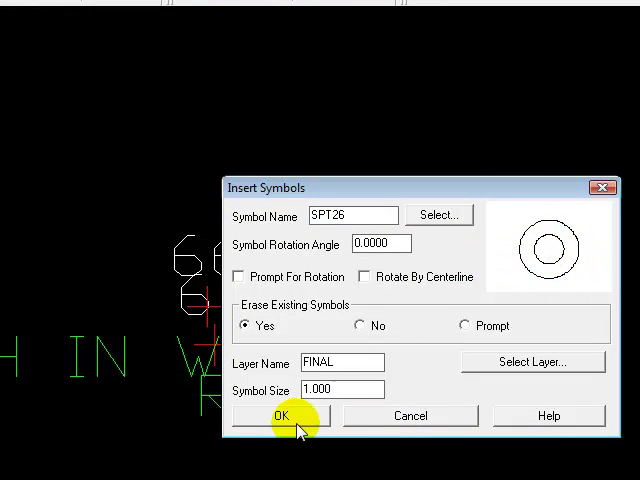
left_click(280, 415)
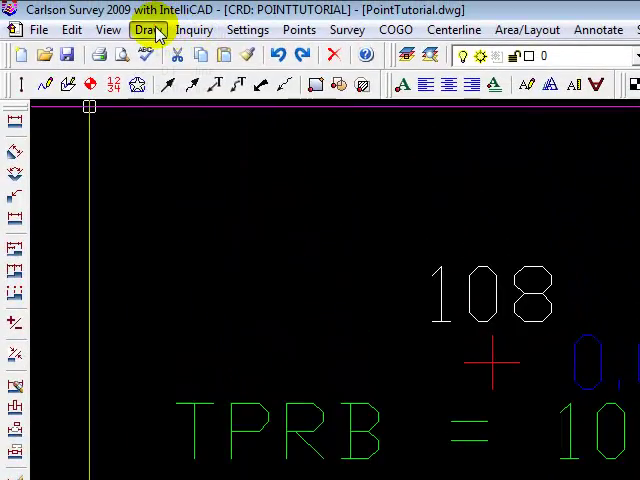
Step: Pick the SPT34 circle-with-dot symbol from the Points category and confirm at size 1.000
left_click(143, 28)
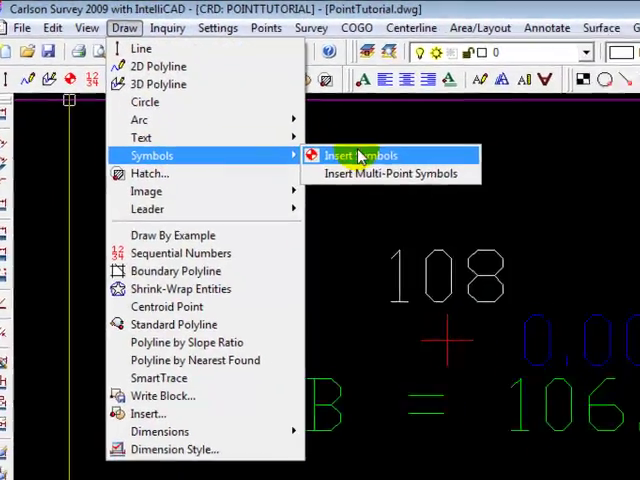
left_click(359, 155)
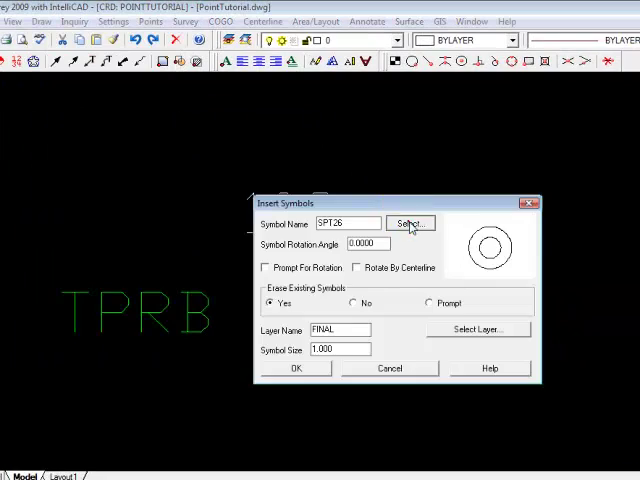
left_click(409, 223)
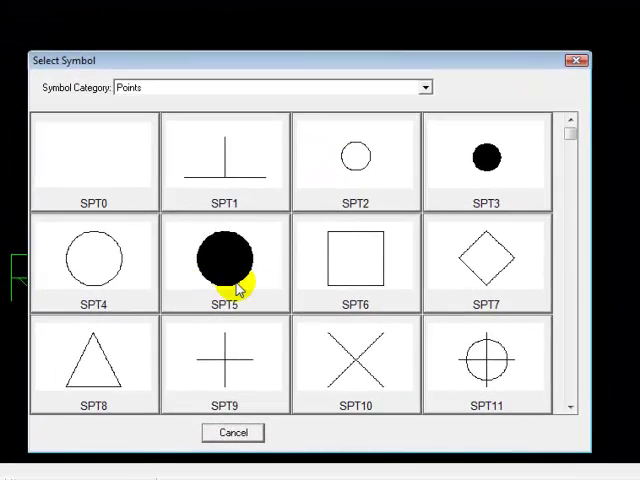
mouse_move(583, 435)
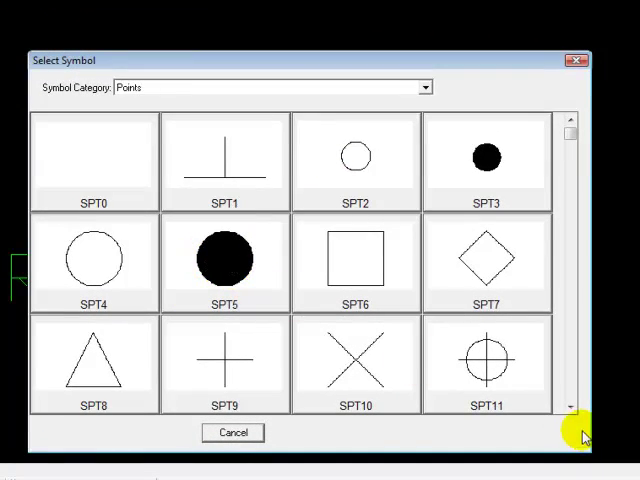
left_click(573, 409)
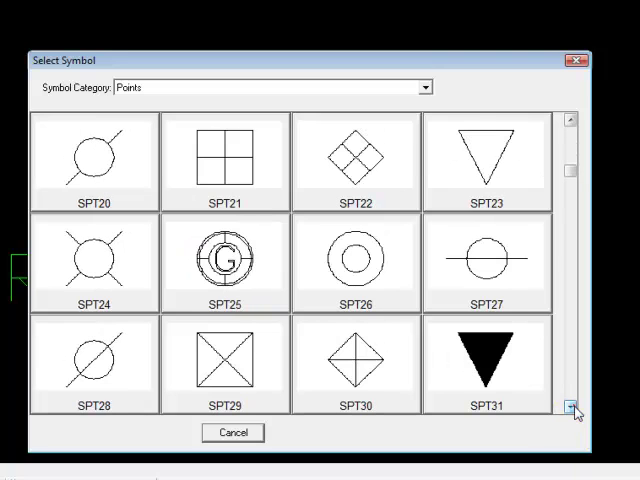
left_click(573, 410)
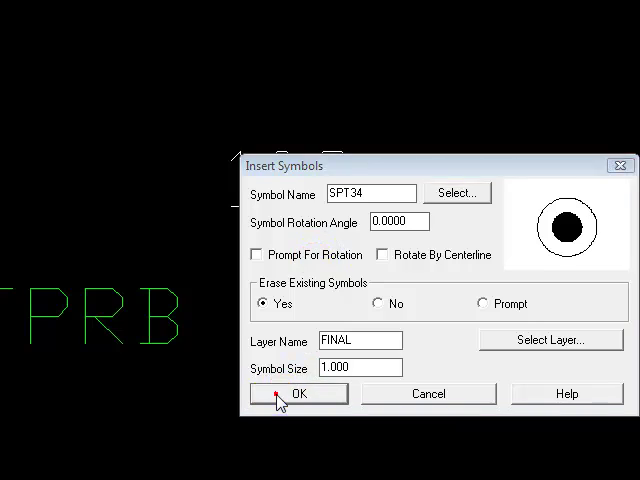
left_click(298, 393)
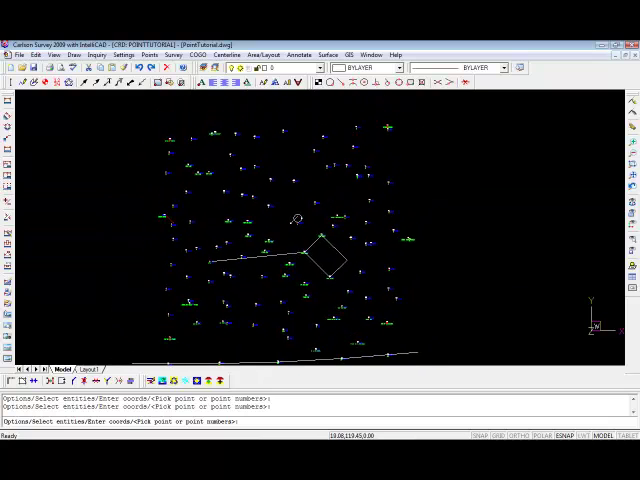
mouse_move(303, 211)
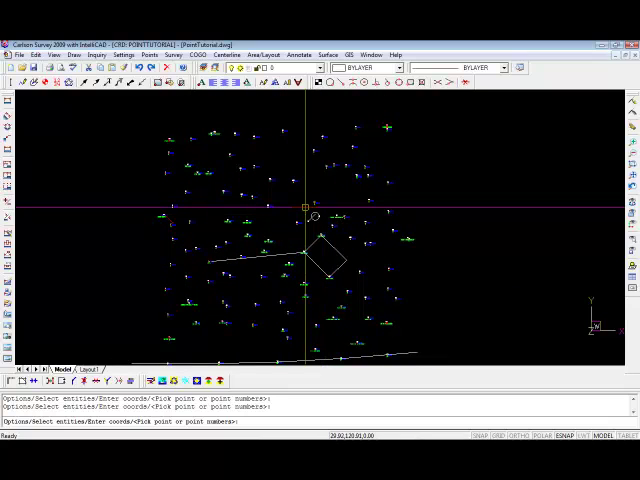
mouse_move(250, 180)
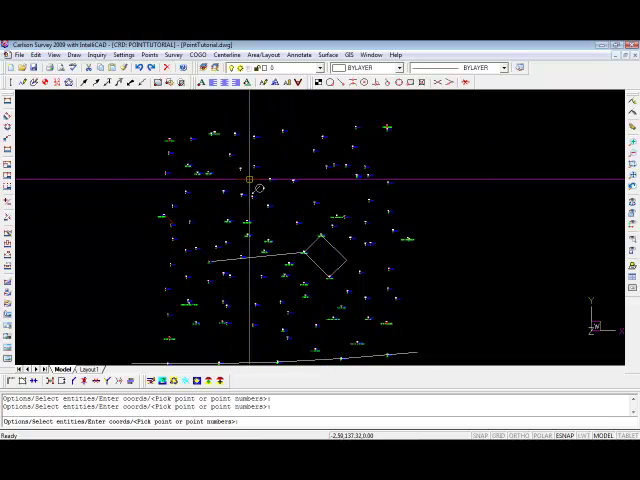
key("Escape")
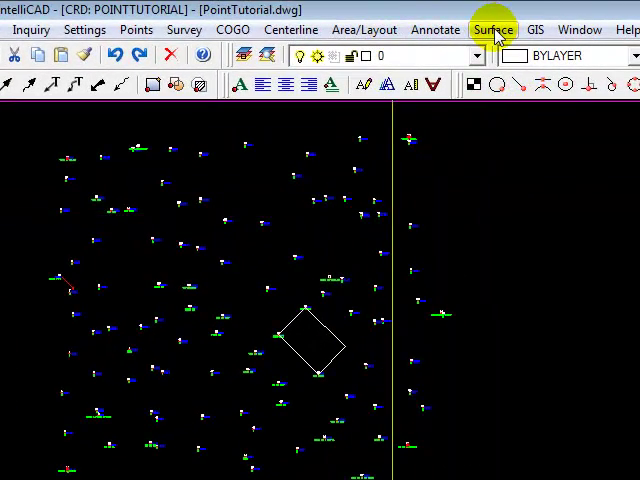
Step: Open Surface > Triangulate & Contour to view the contour settings with interval 2
left_click(494, 29)
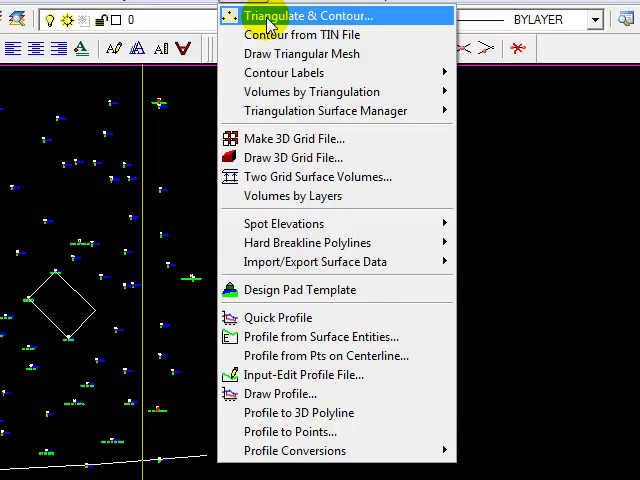
left_click(310, 15)
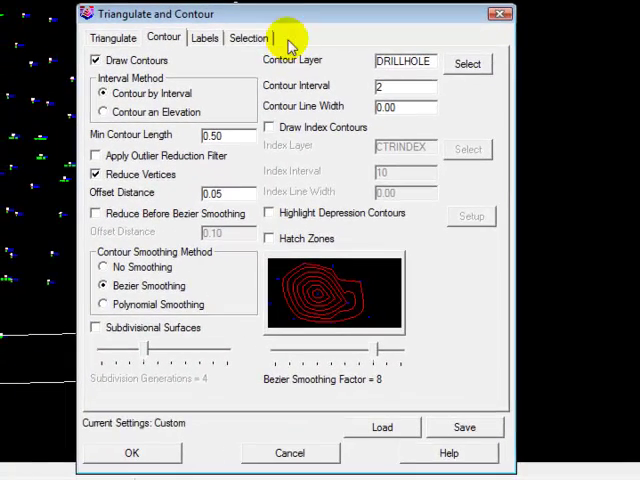
mouse_move(290, 18)
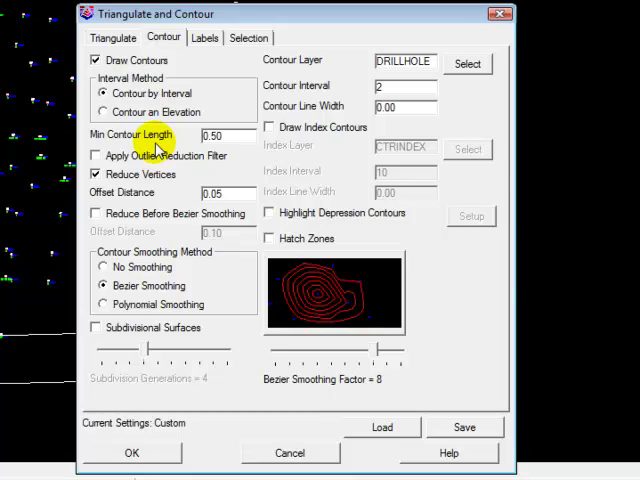
mouse_move(338, 65)
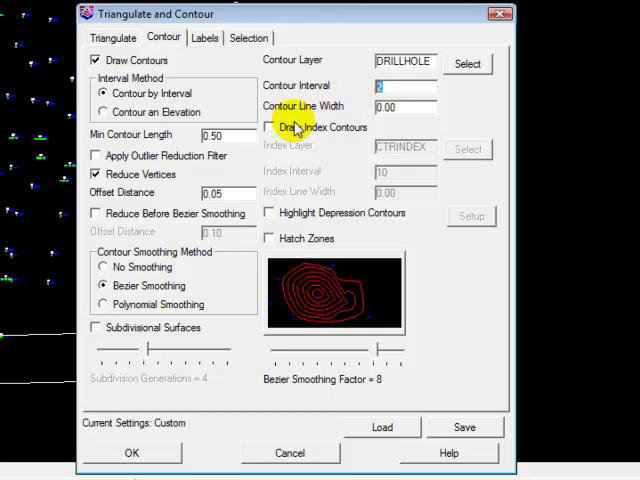
Step: Enable index contours every 10 feet with an index line width of .3
left_click(269, 127)
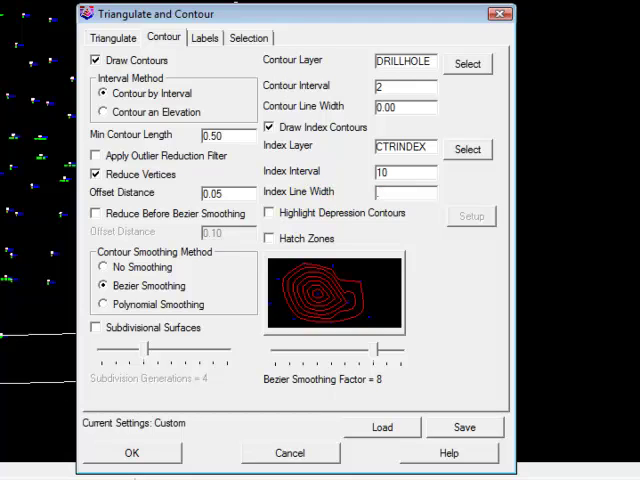
type("3")
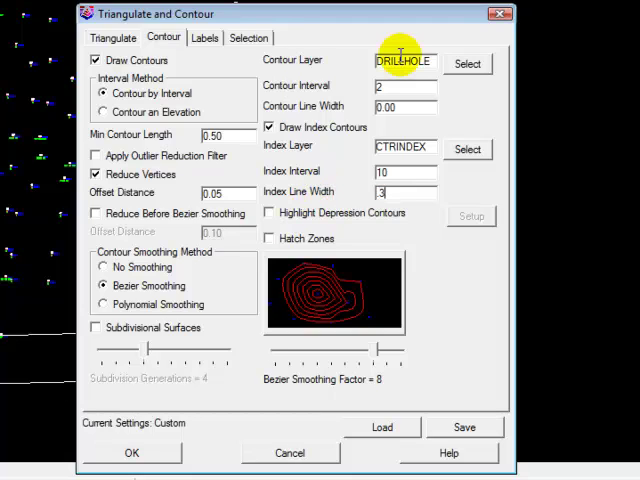
left_click(400, 171)
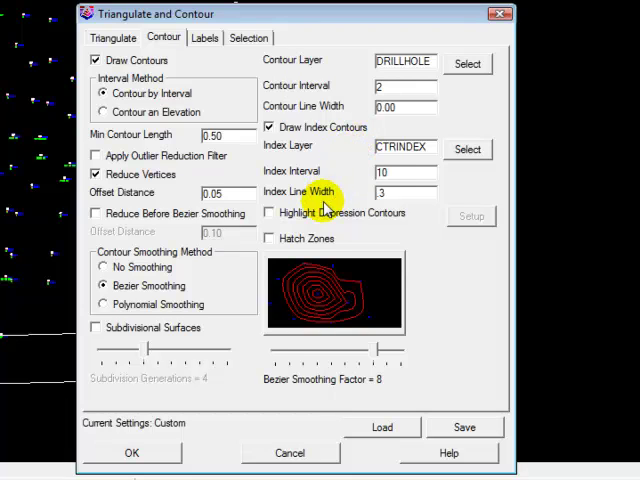
left_click(390, 171)
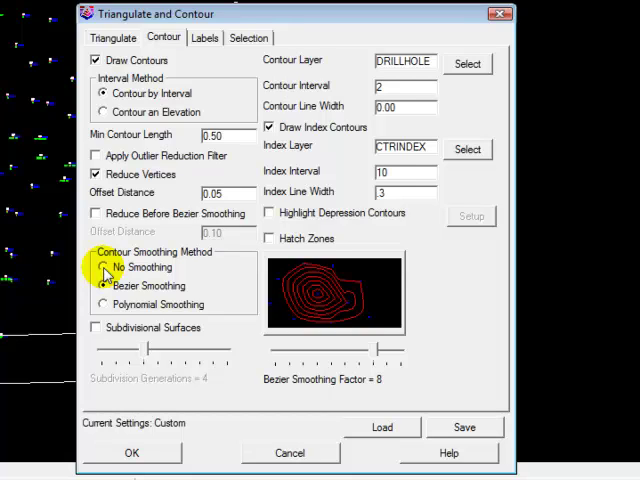
left_click(103, 267)
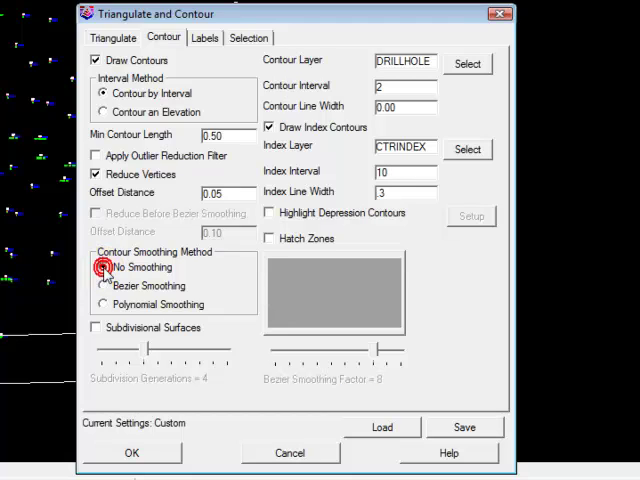
left_click(102, 267)
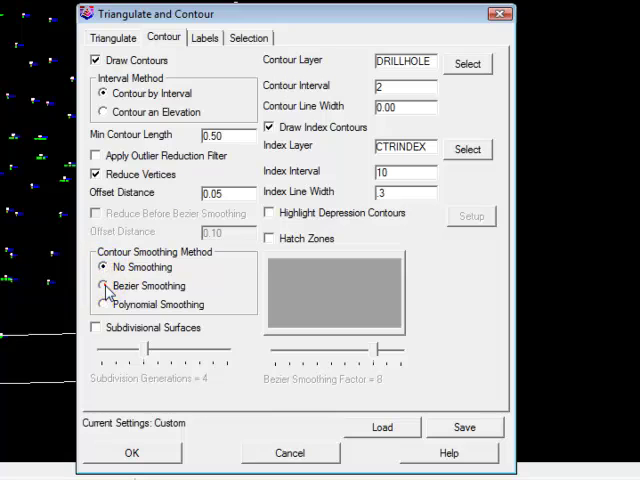
left_click(103, 285)
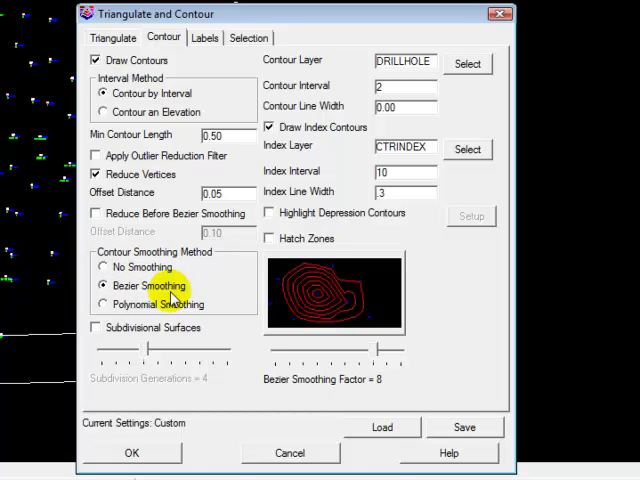
left_click(102, 304)
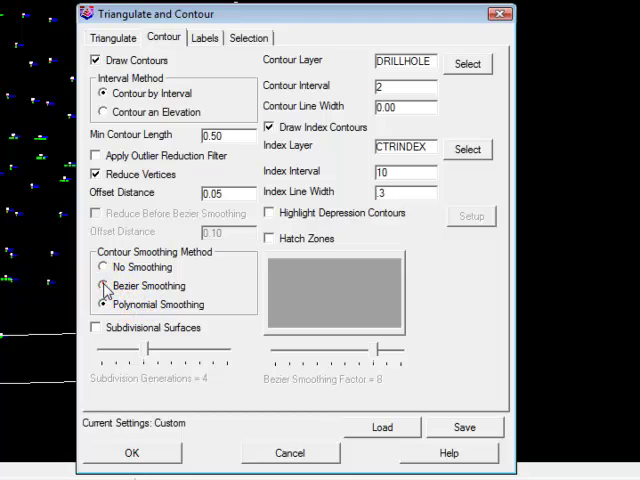
left_click(103, 286)
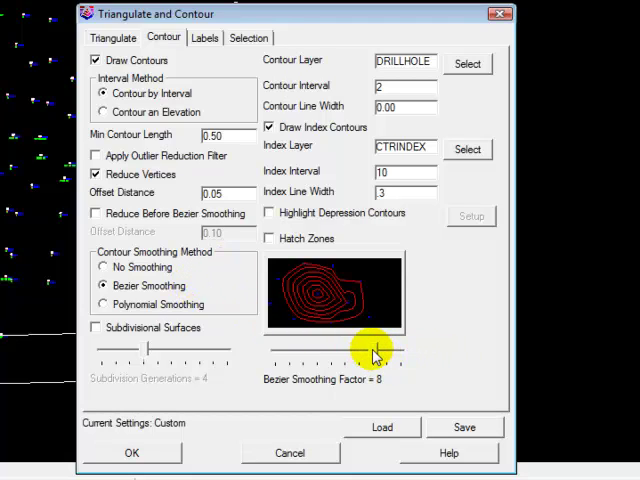
mouse_move(375, 355)
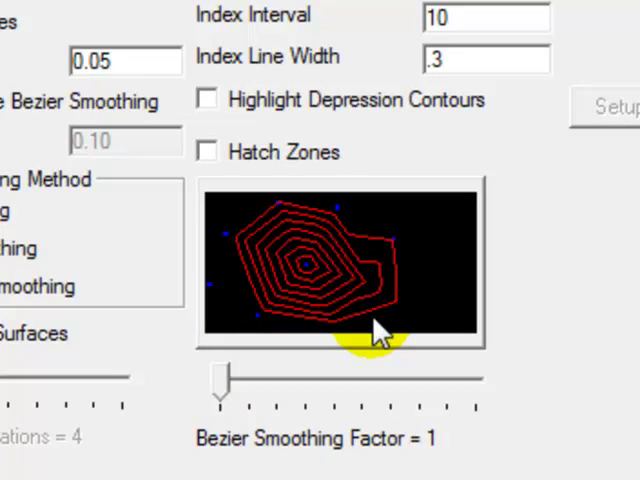
mouse_move(430, 455)
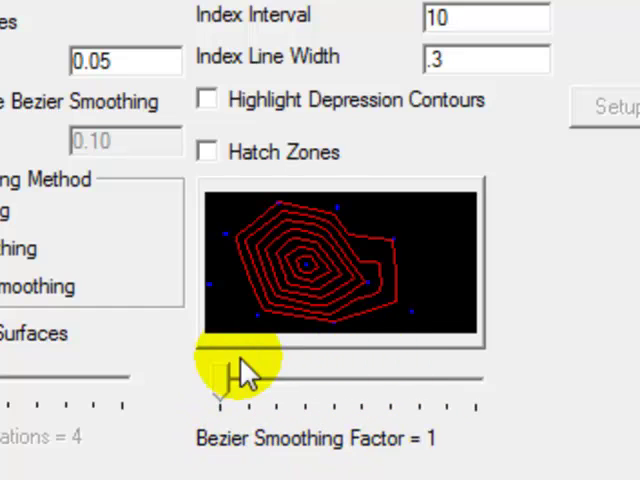
left_click_drag(220, 385, 280, 385)
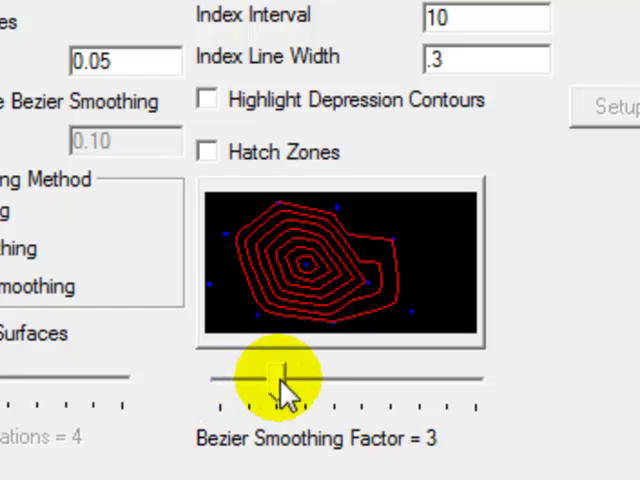
left_click_drag(280, 380, 360, 380)
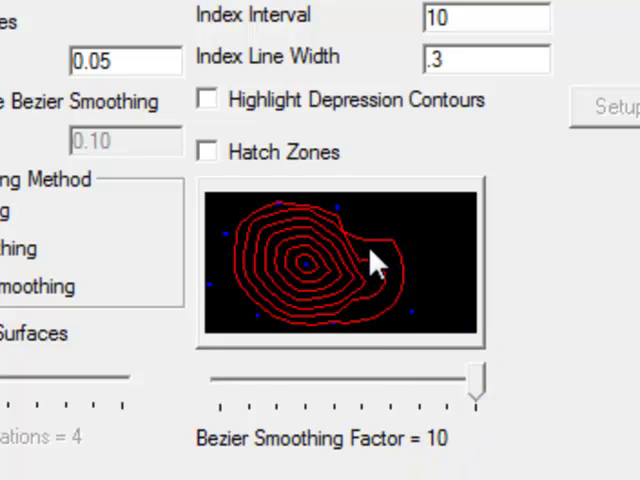
mouse_move(410, 270)
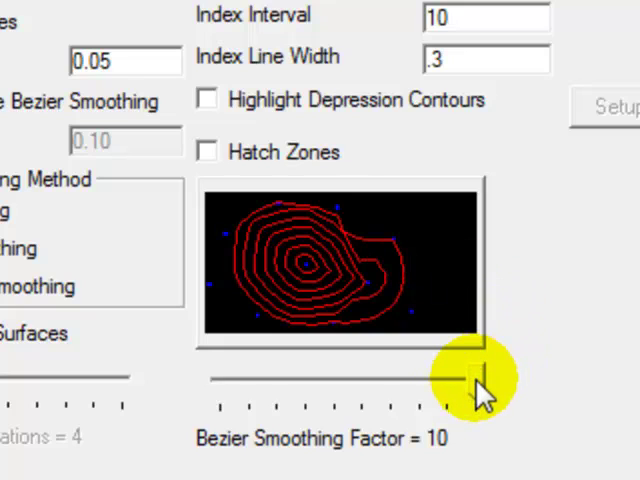
left_click_drag(470, 382, 425, 382)
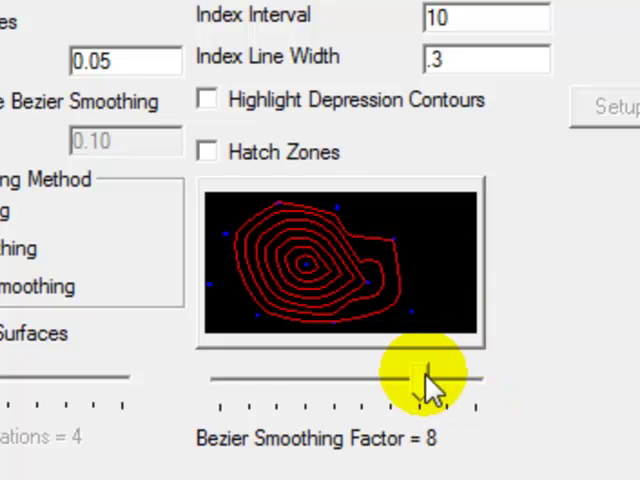